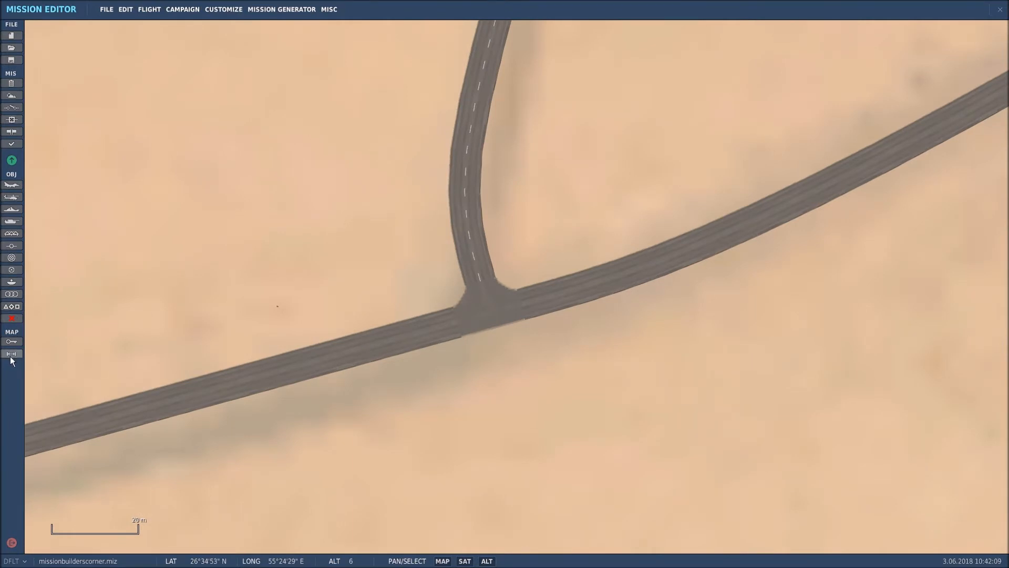
Step: Measure the junction, then place a new US road outpost group on the road beside it
{"action": "left_click", "coordinate": [10, 353]}
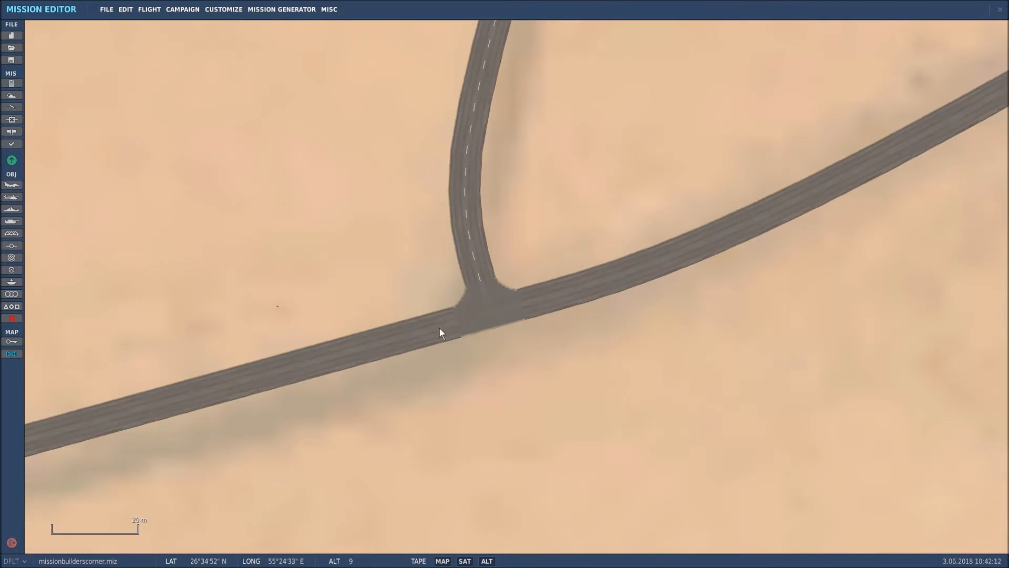
{"action": "left_click_drag", "start_coordinate": [442, 333], "coordinate": [525, 309]}
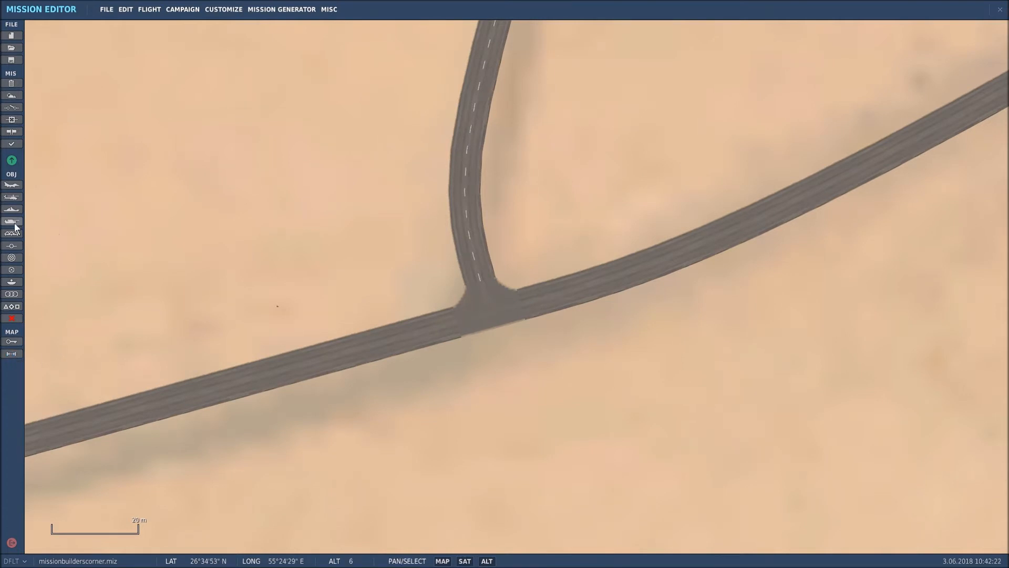
{"action": "mouse_move", "coordinate": [10, 221]}
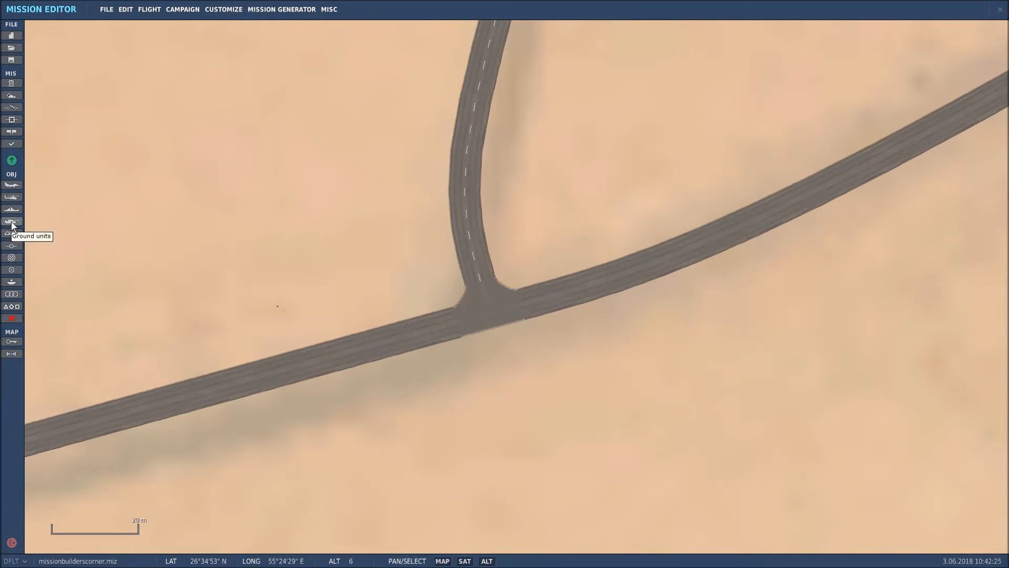
{"action": "left_click", "coordinate": [11, 221]}
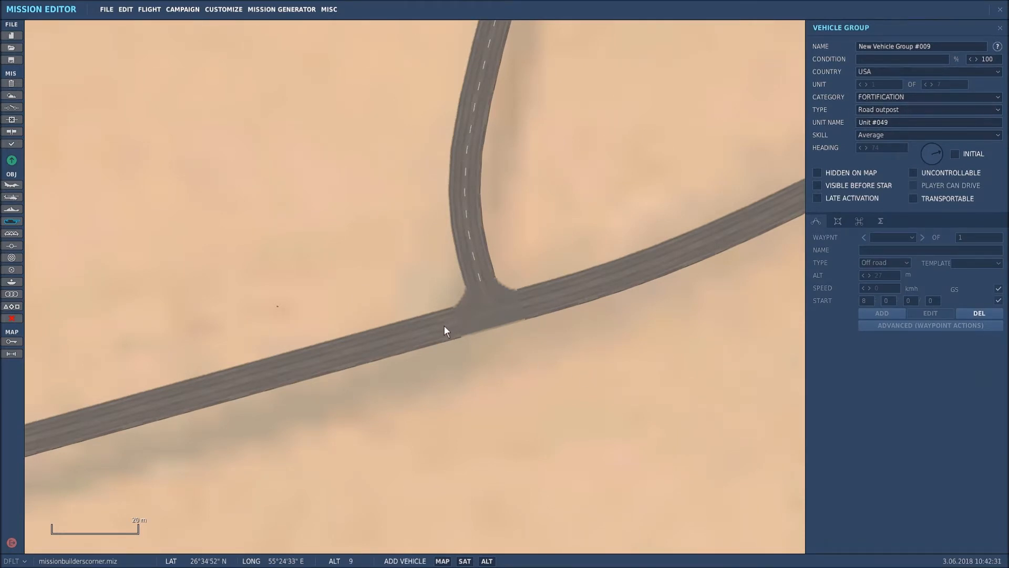
{"action": "left_click", "coordinate": [463, 320]}
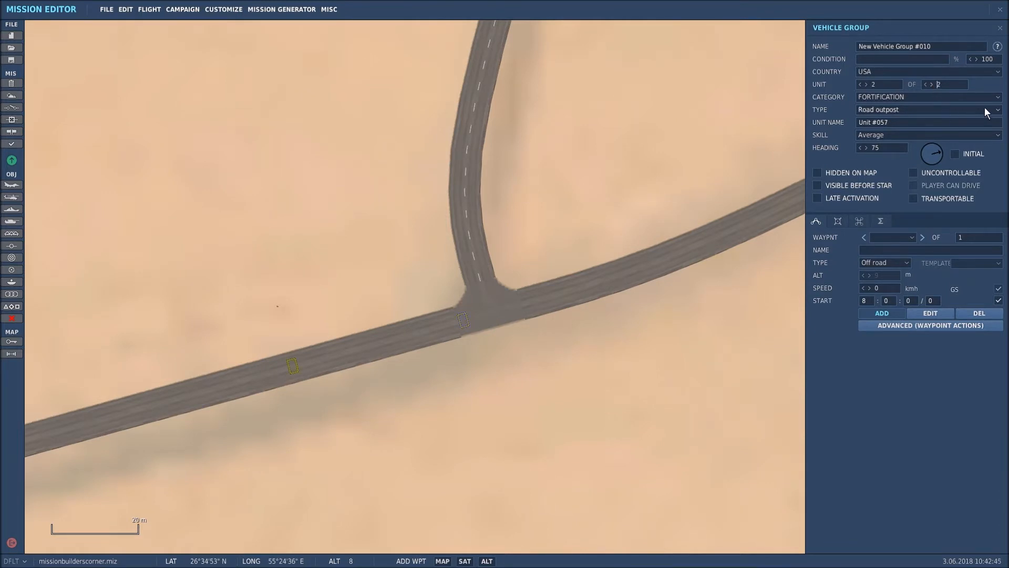
{"action": "mouse_move", "coordinate": [240, 414]}
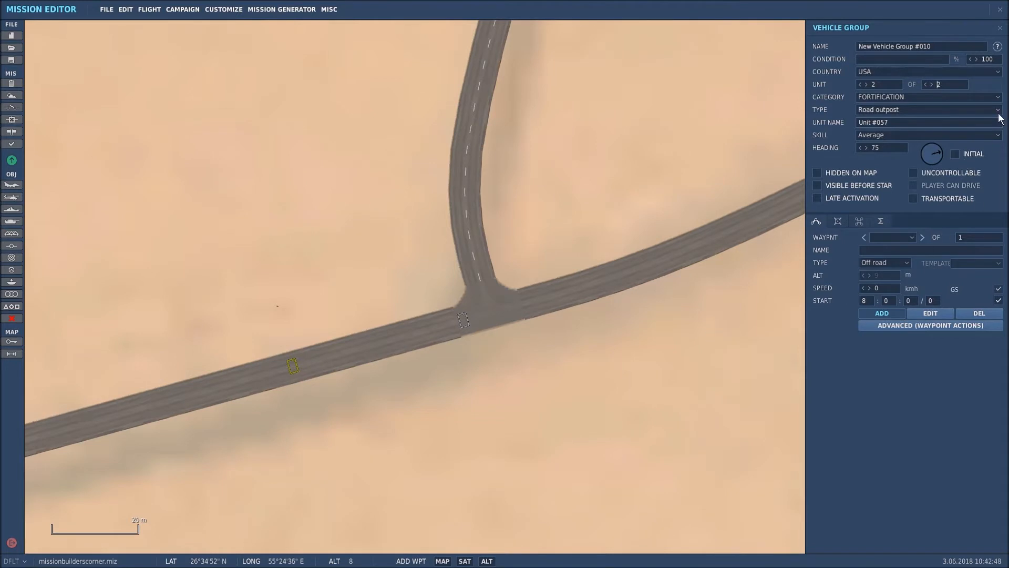
Step: Add Infantry M4 soldiers, an M1043 HMMWV and an APC M113 to reach seven units
{"action": "left_click", "coordinate": [927, 97]}
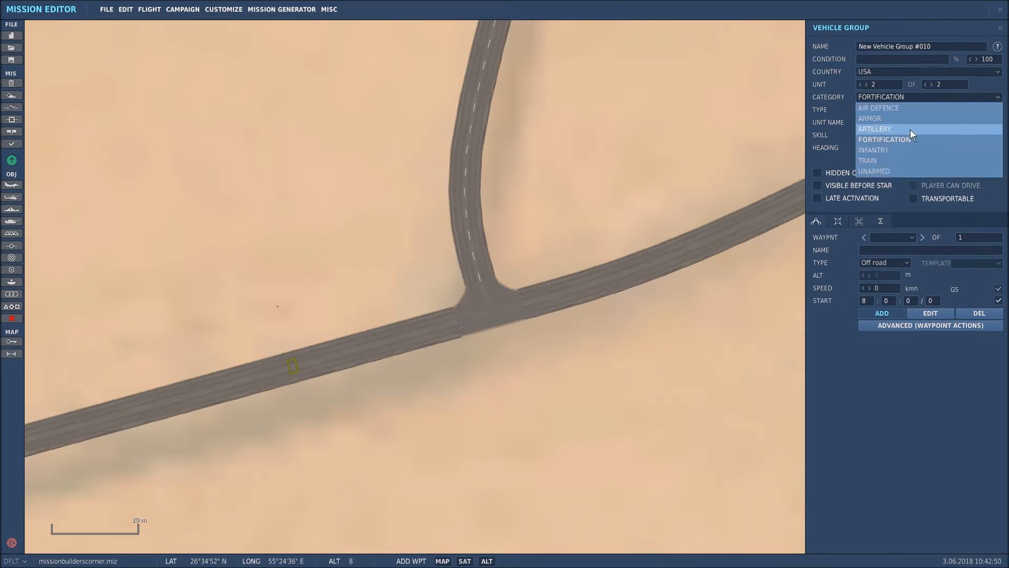
{"action": "left_click", "coordinate": [873, 149]}
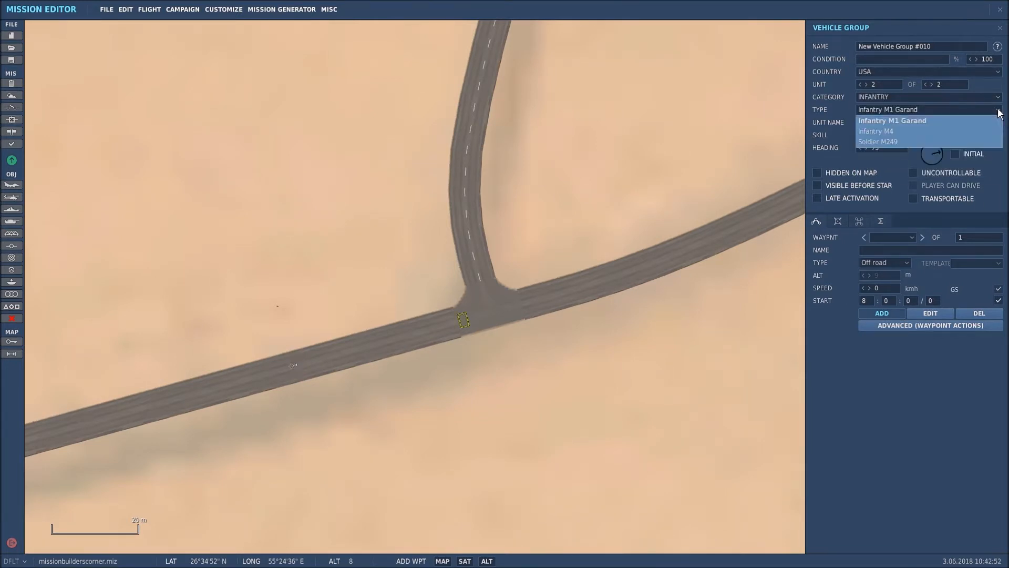
{"action": "left_click", "coordinate": [876, 130]}
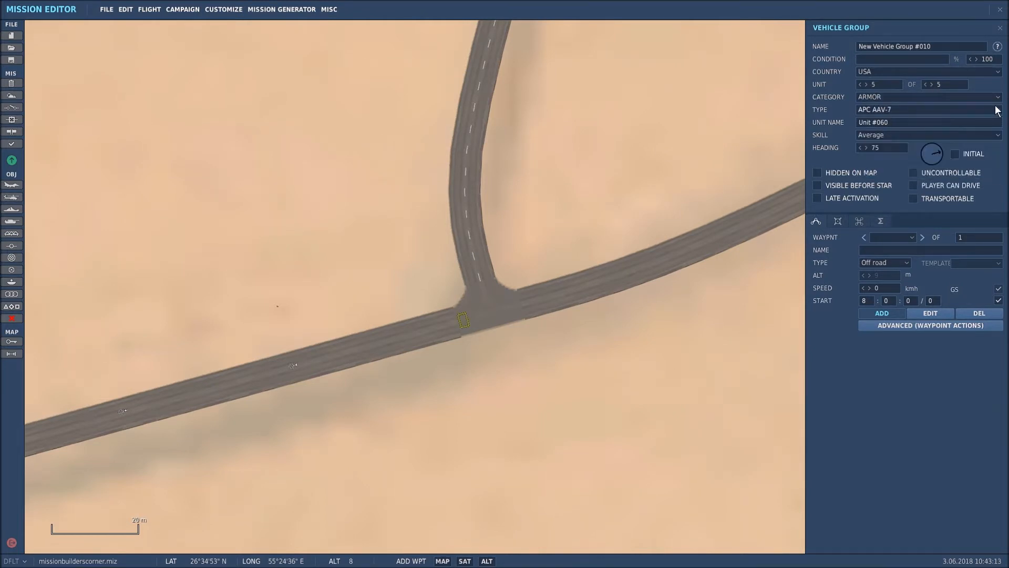
{"action": "left_click", "coordinate": [928, 109]}
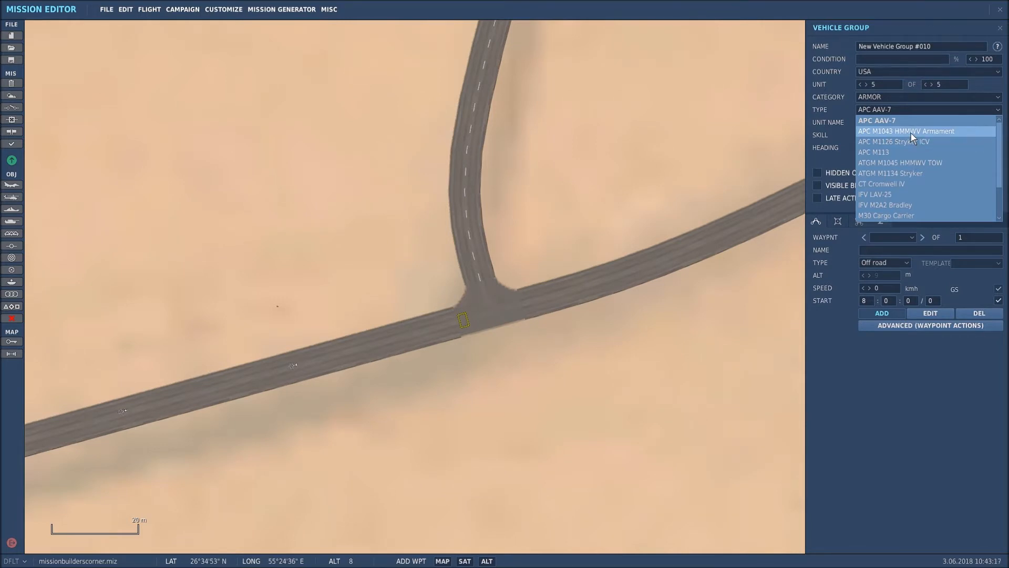
{"action": "left_click", "coordinate": [920, 130]}
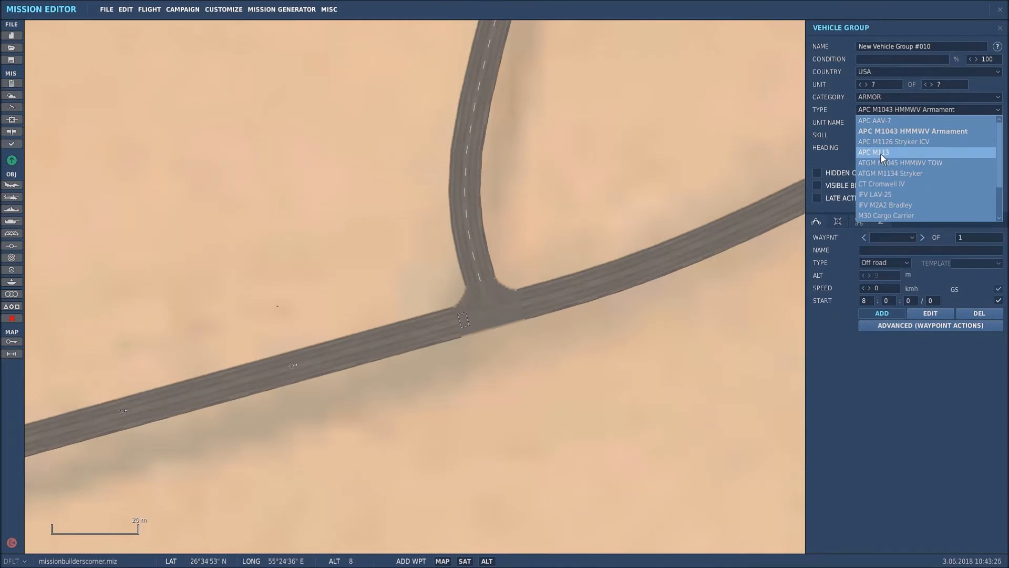
{"action": "left_click", "coordinate": [889, 151]}
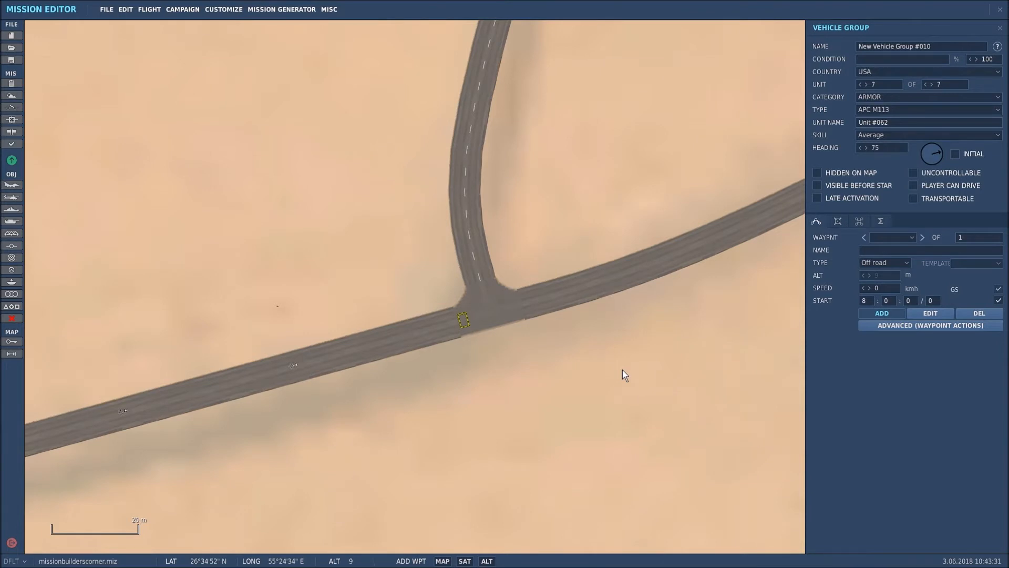
{"action": "mouse_move", "coordinate": [589, 392]}
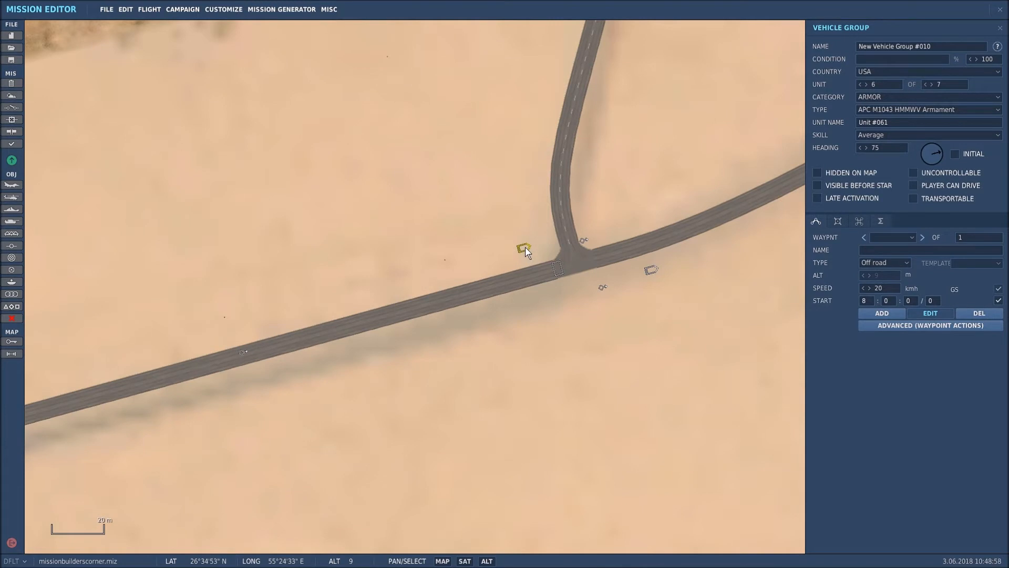
Step: Select the HMMWV and another outpost unit to position them around the junction
{"action": "left_click", "coordinate": [542, 248]}
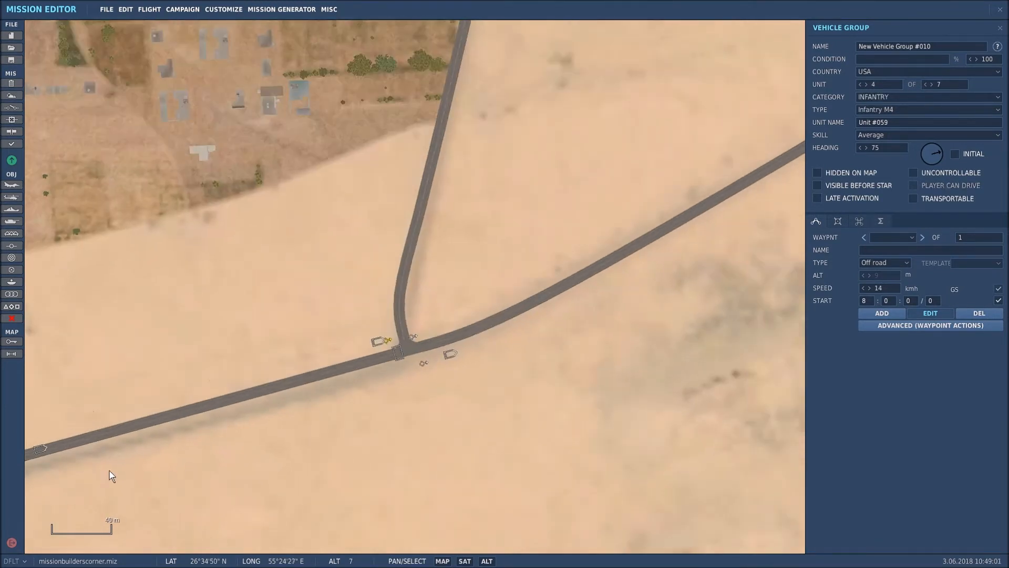
{"action": "left_click", "coordinate": [362, 376]}
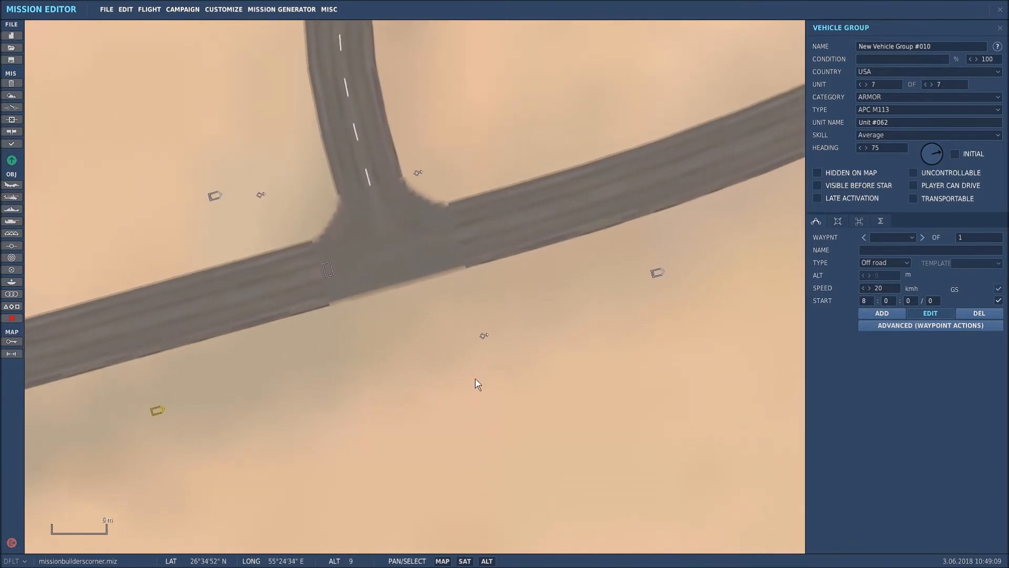
Step: Turn the two northern infantry units to new headings and move the M113 closer to the road
{"action": "left_click", "coordinate": [411, 177]}
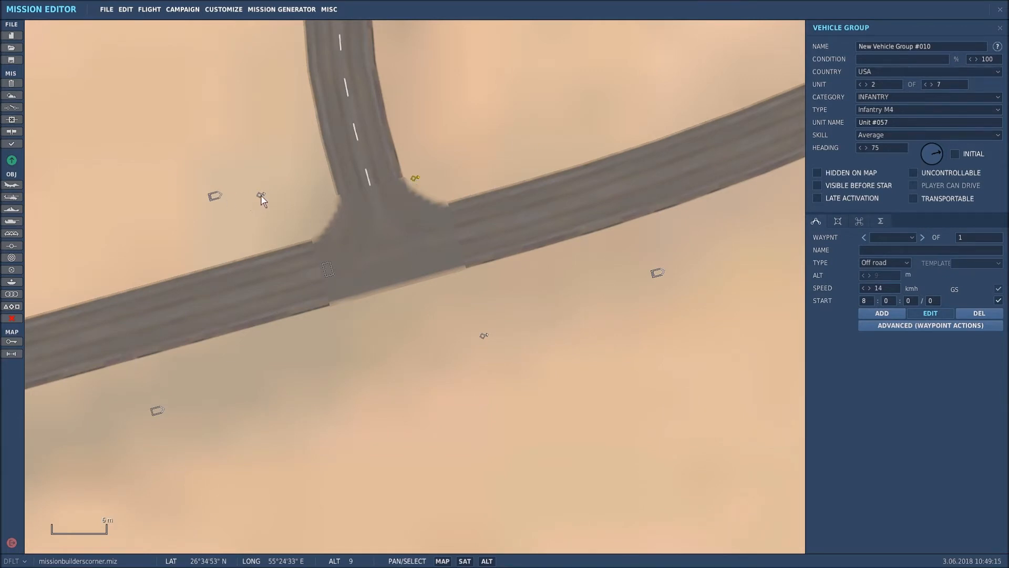
{"action": "left_click", "coordinate": [227, 208]}
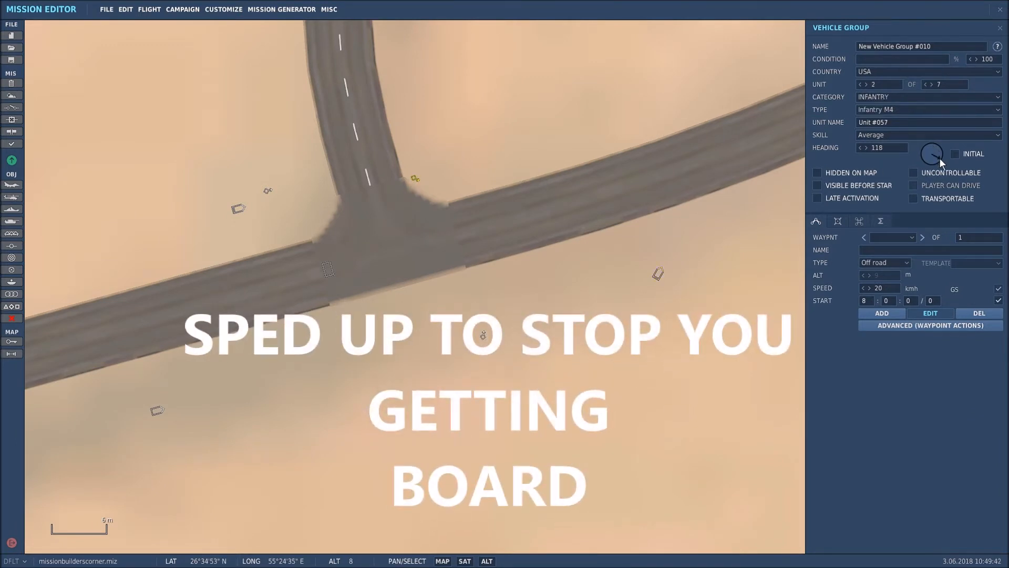
{"action": "left_click", "coordinate": [249, 212]}
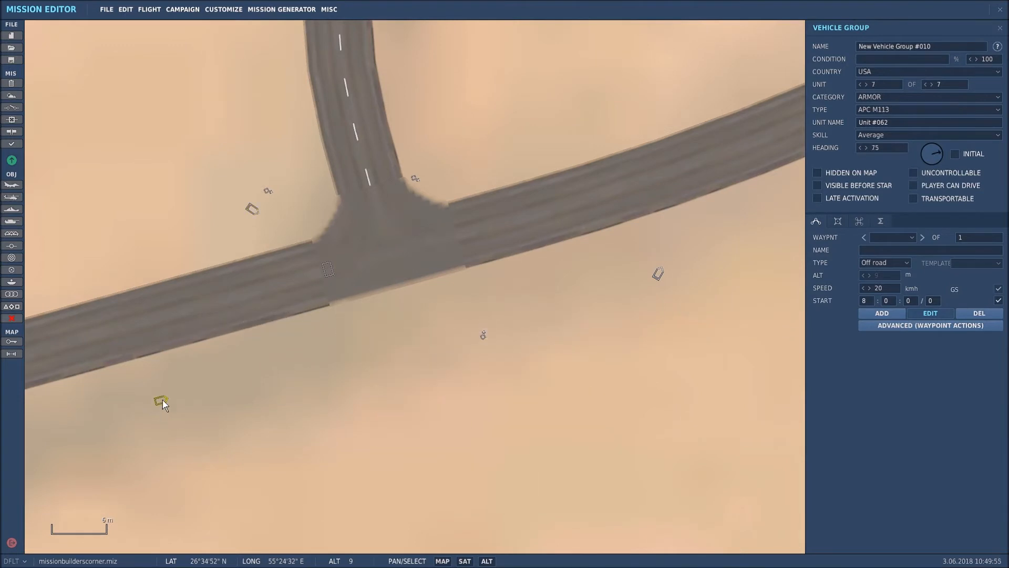
{"action": "left_click_drag", "start_coordinate": [161, 400], "coordinate": [188, 372]}
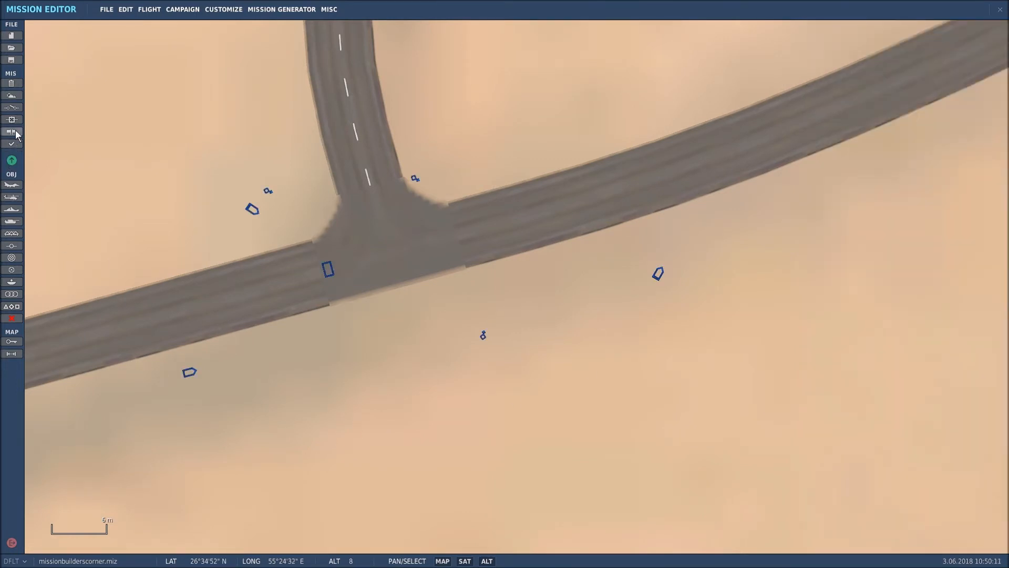
{"action": "mouse_move", "coordinate": [10, 131]}
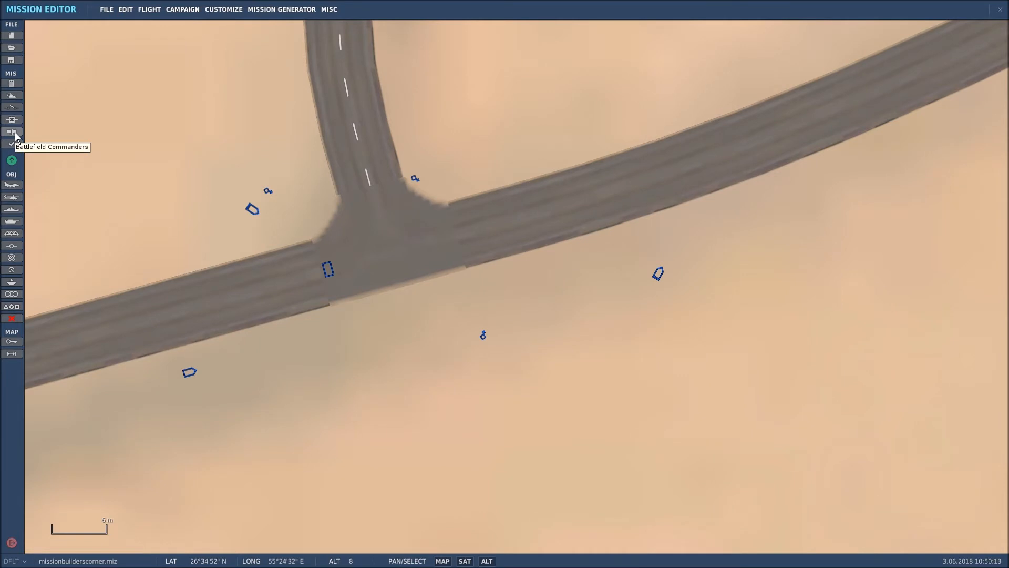
Step: Set Blue Game Master to 1 in Battlefield Commanders
{"action": "left_click", "coordinate": [11, 130]}
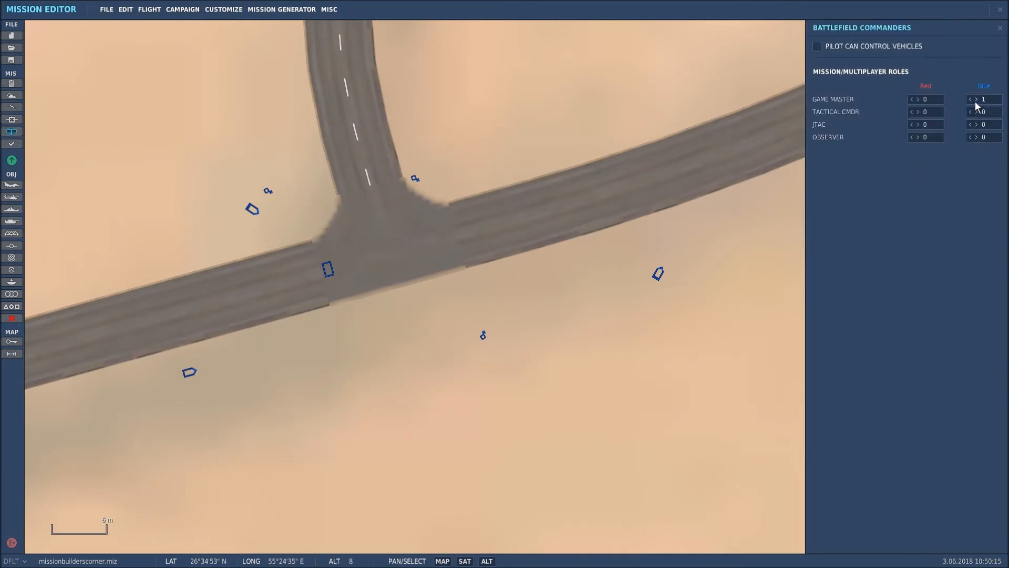
{"action": "left_click", "coordinate": [971, 99]}
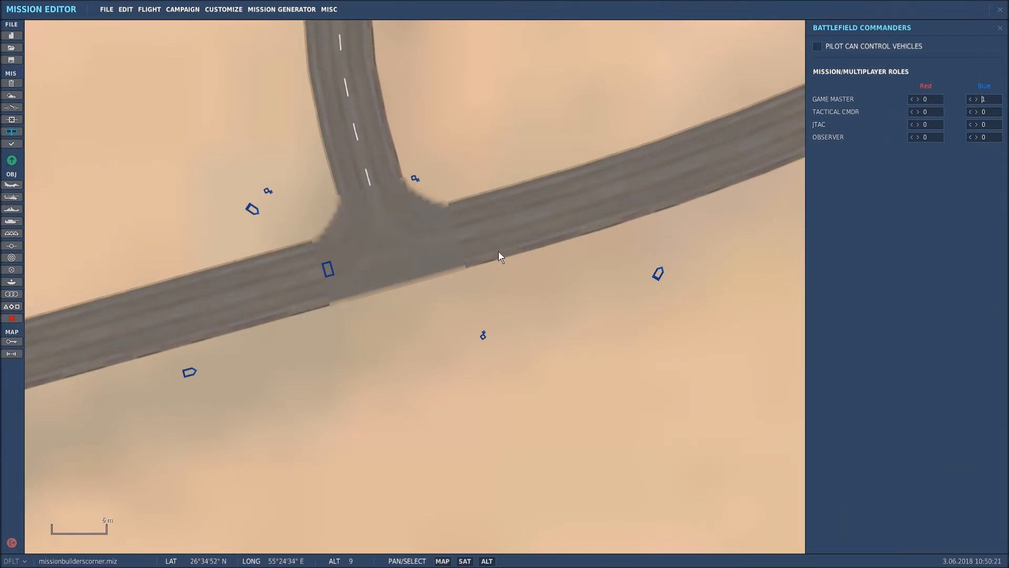
{"action": "mouse_move", "coordinate": [513, 240]}
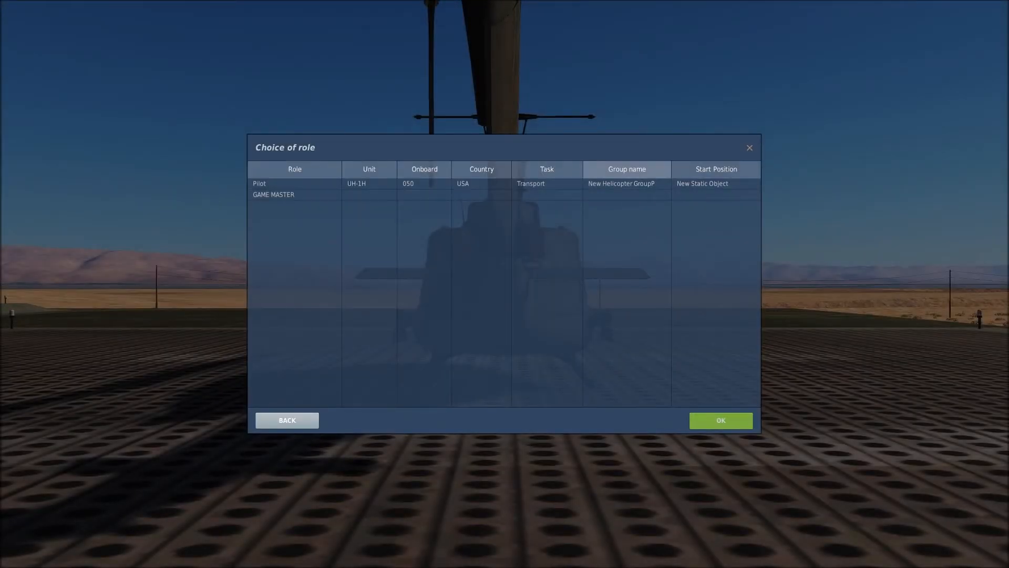
Step: Fly the mission as Game Master and cycle F7 ground-unit views of the junction outpost
{"action": "left_click", "coordinate": [721, 420]}
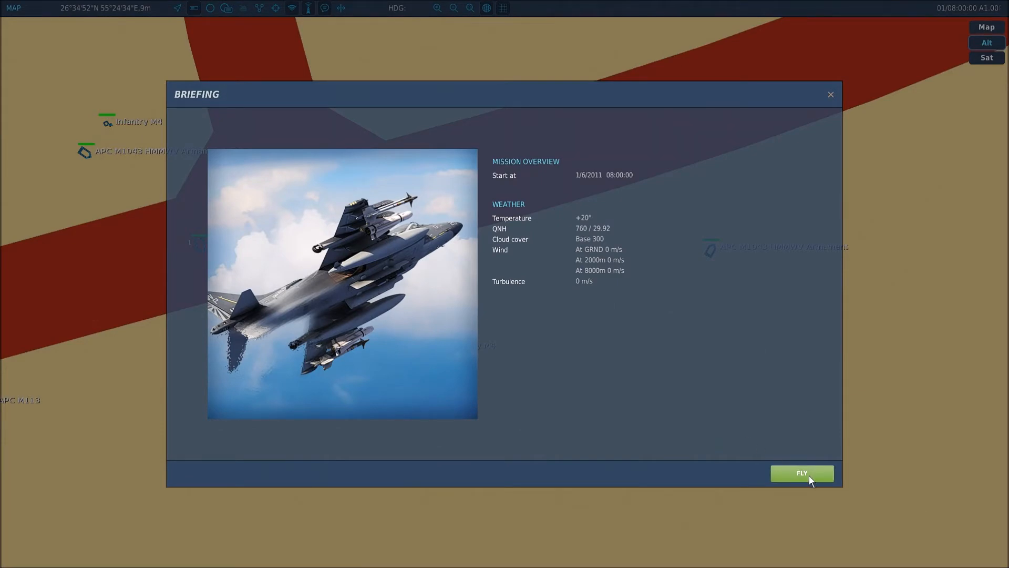
{"action": "left_click", "coordinate": [801, 473]}
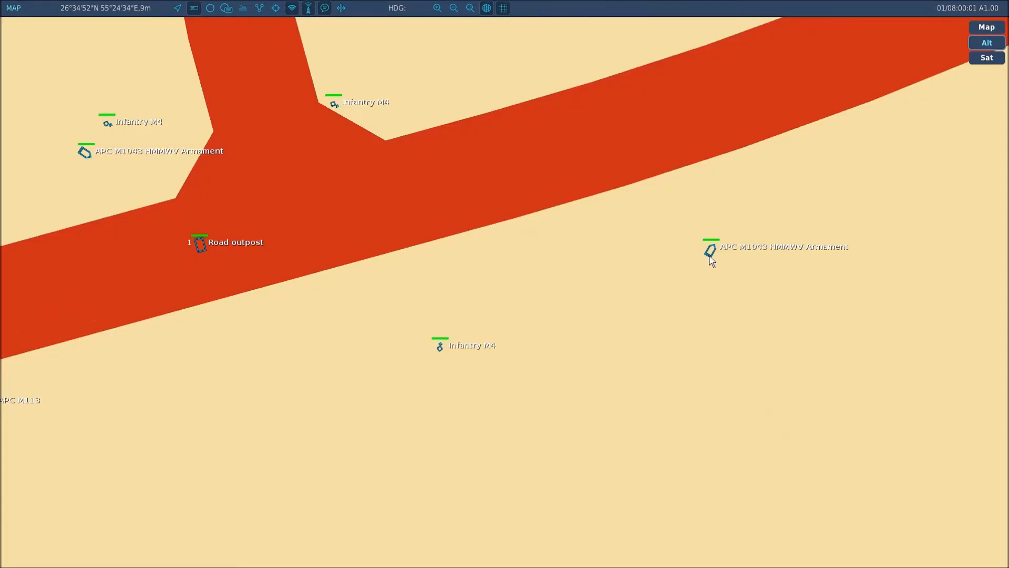
{"action": "left_click", "coordinate": [709, 251]}
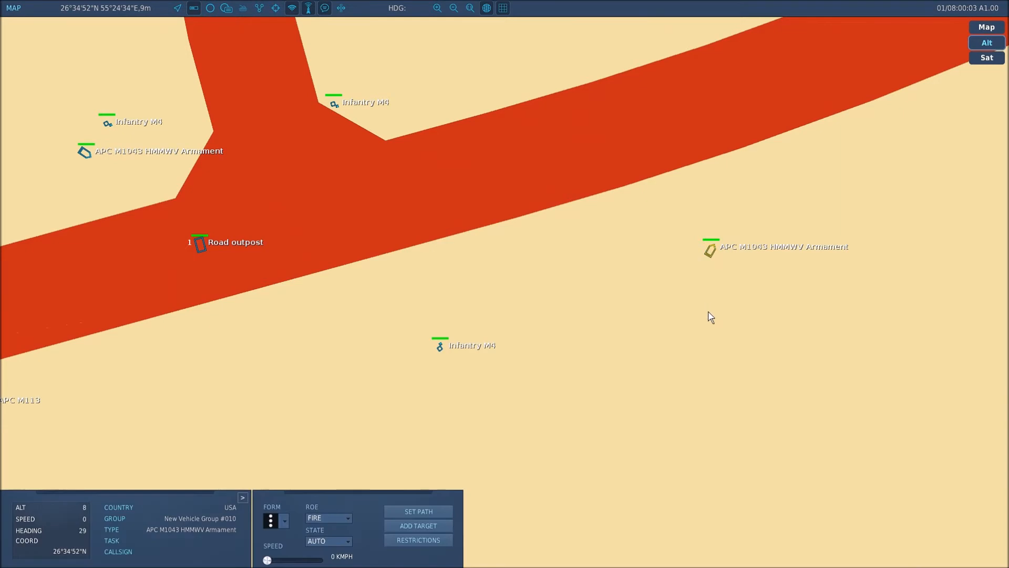
{"action": "key", "text": "F7"}
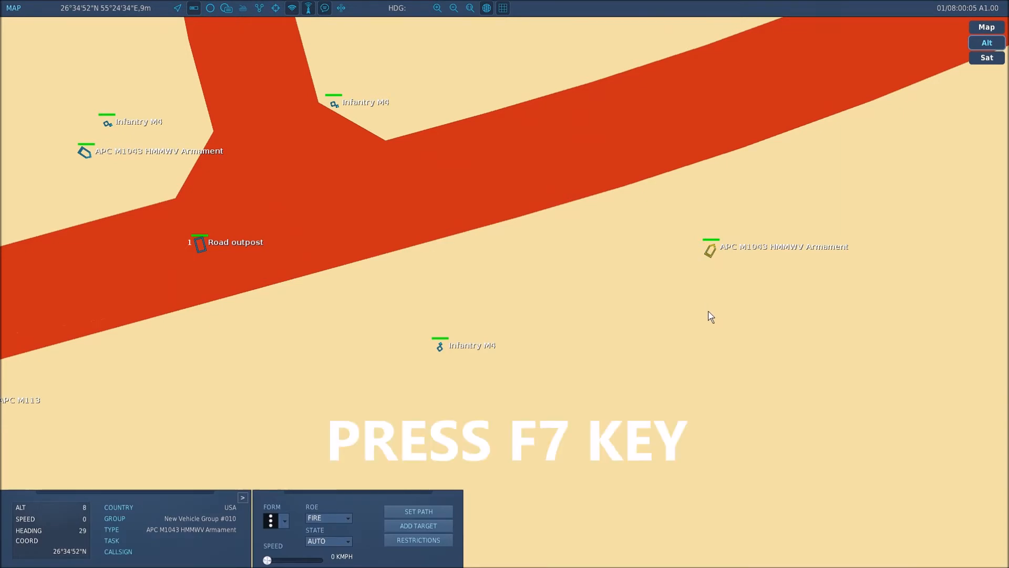
{"action": "key", "text": "f7"}
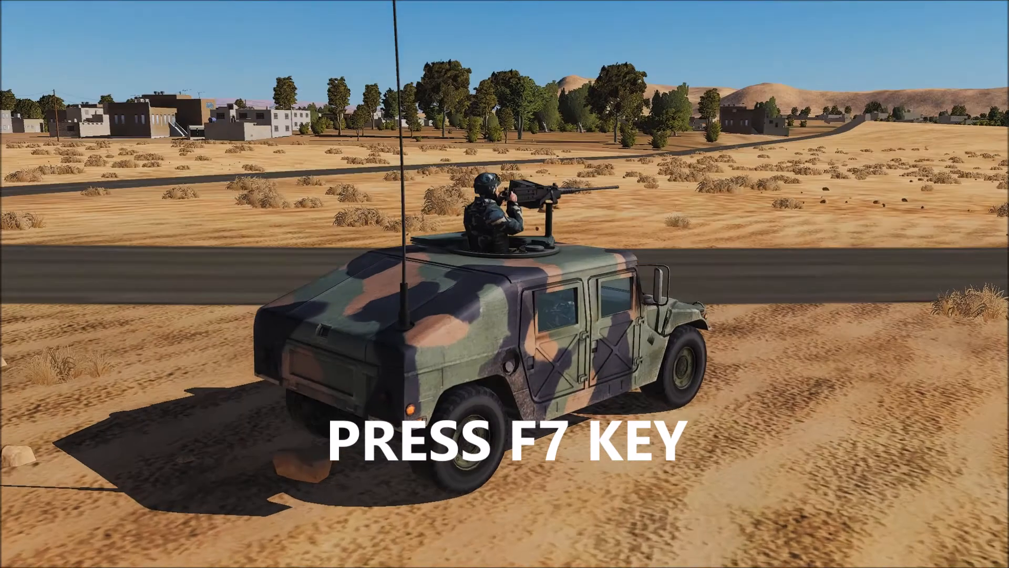
{"action": "key", "text": "F7"}
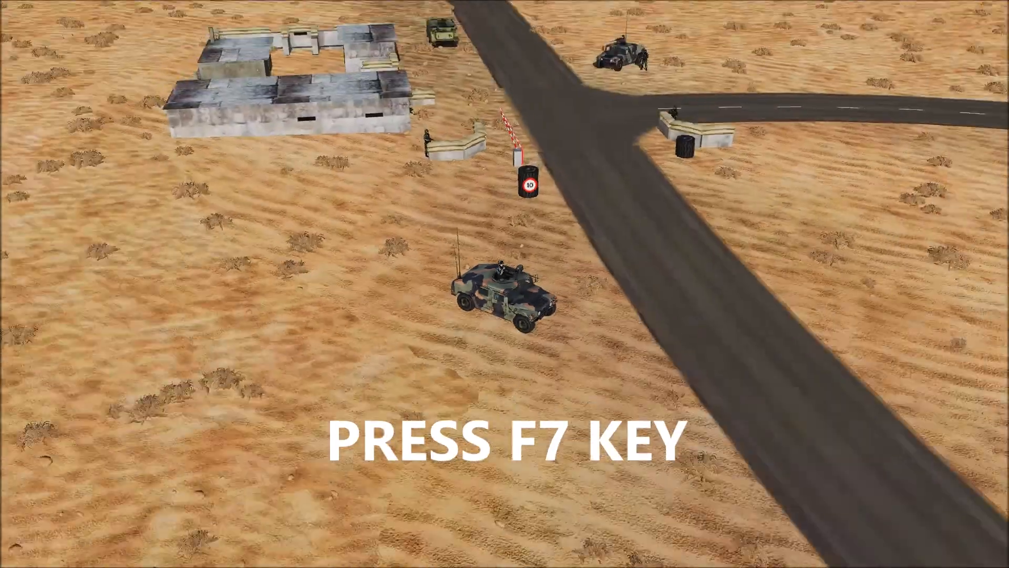
{"action": "key", "text": "F7"}
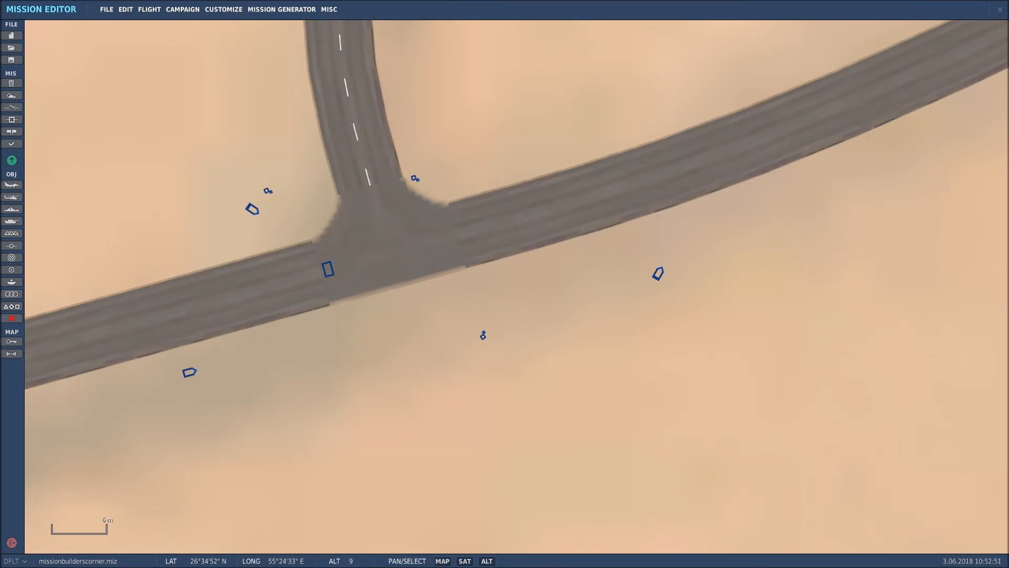
Step: Select the junction group and start Add Template from the Edit menu
{"action": "left_click", "coordinate": [328, 268]}
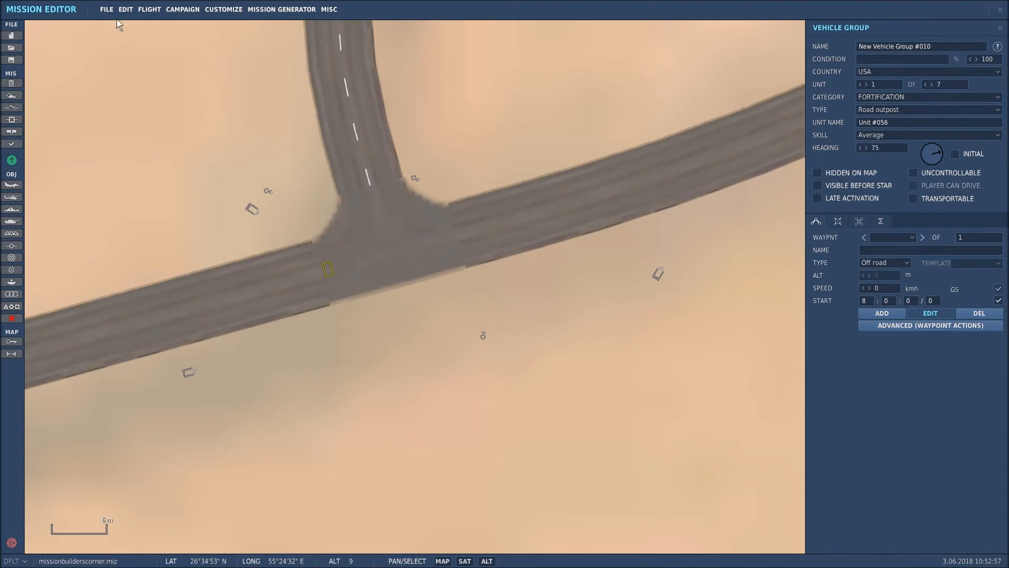
{"action": "left_click", "coordinate": [126, 8]}
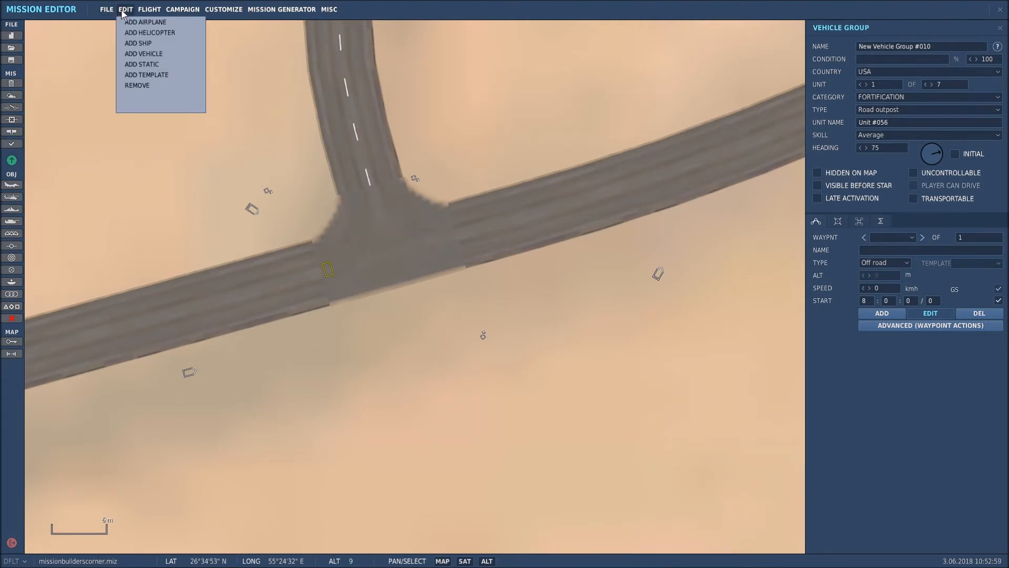
{"action": "mouse_move", "coordinate": [160, 78]}
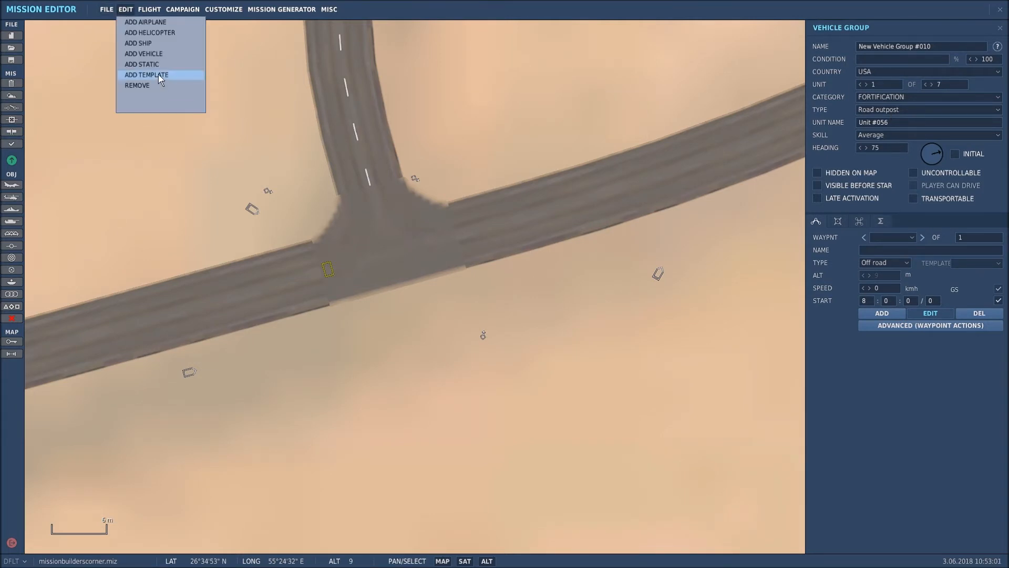
{"action": "left_click", "coordinate": [147, 73]}
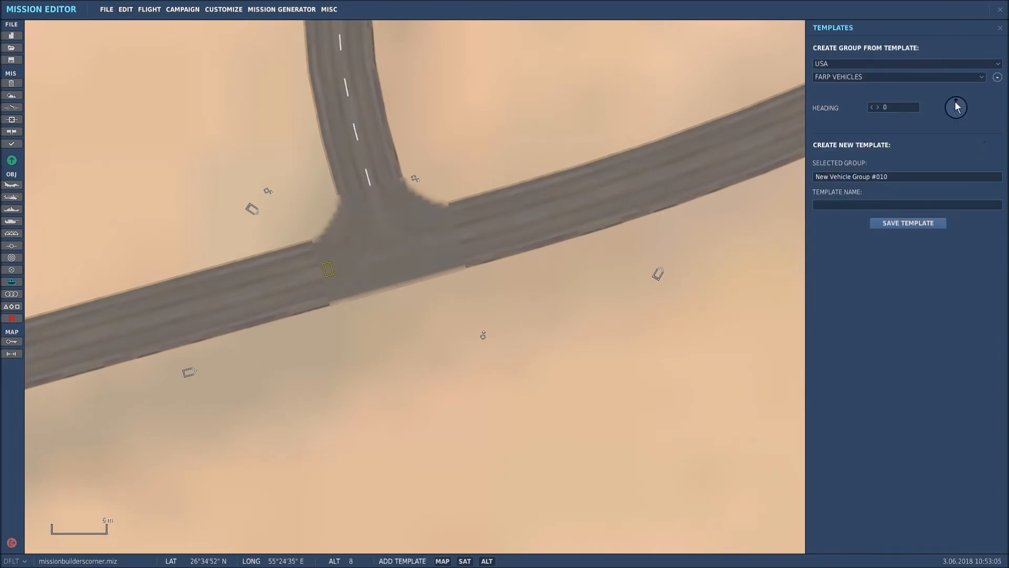
{"action": "mouse_move", "coordinate": [866, 84]}
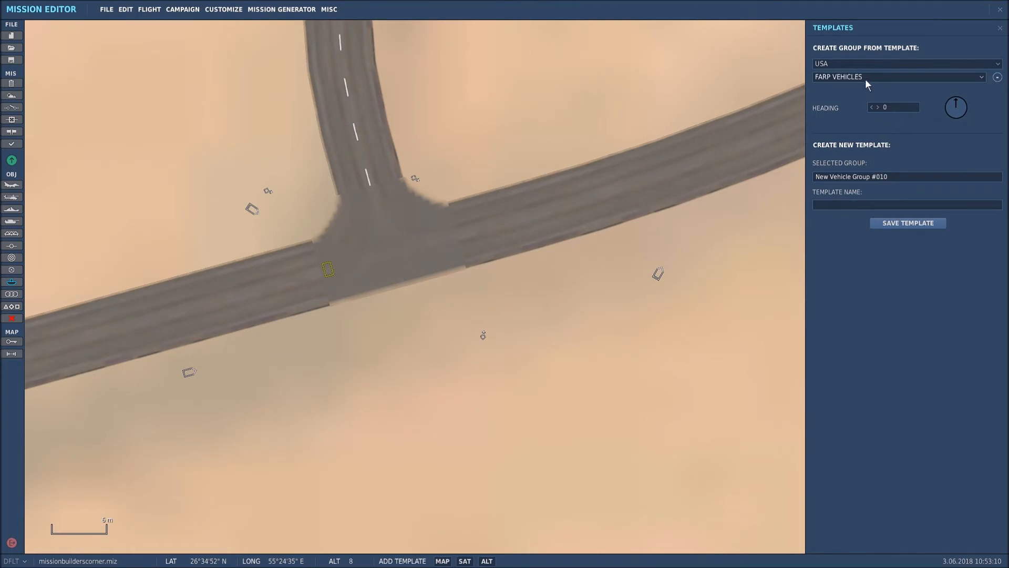
{"action": "mouse_move", "coordinate": [867, 93]}
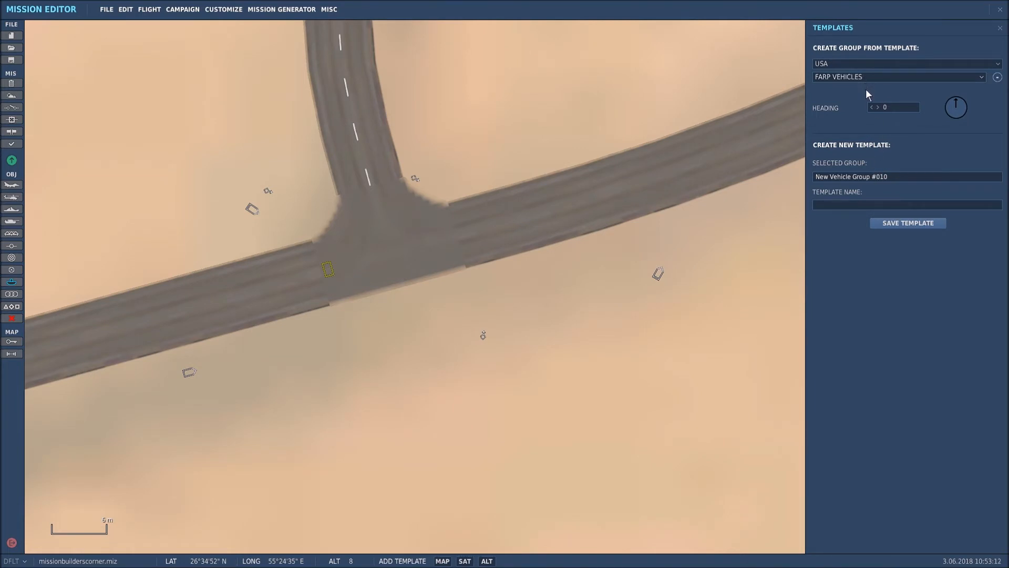
{"action": "mouse_move", "coordinate": [794, 228]}
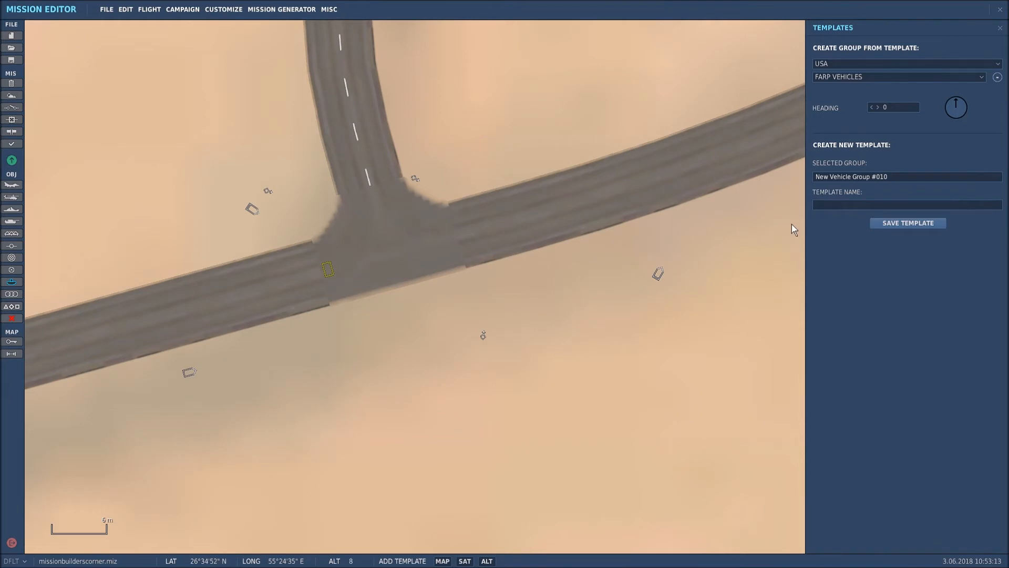
{"action": "mouse_move", "coordinate": [827, 240]}
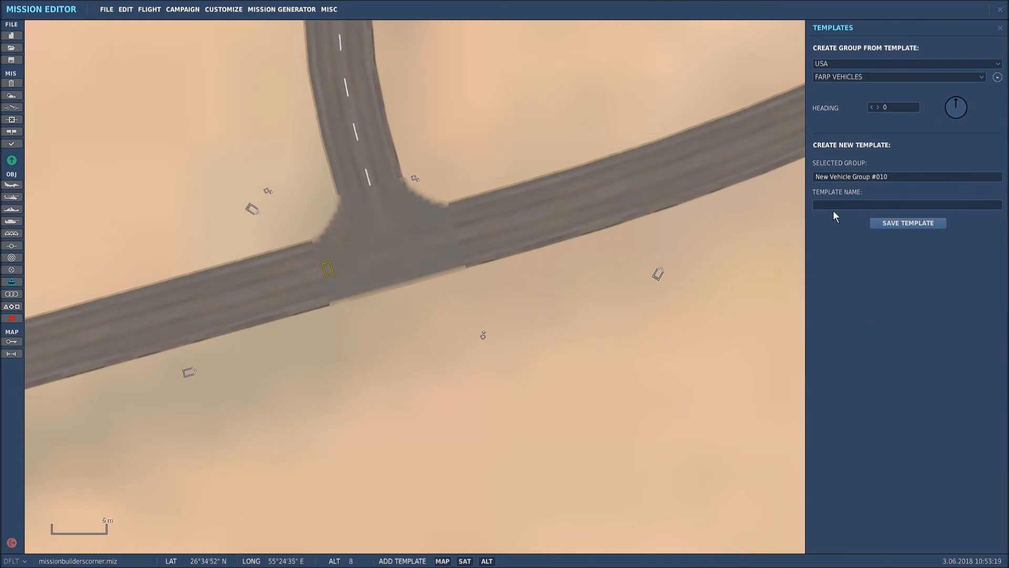
Step: Name the new template ROADBLOCK
{"action": "left_click", "coordinate": [907, 203]}
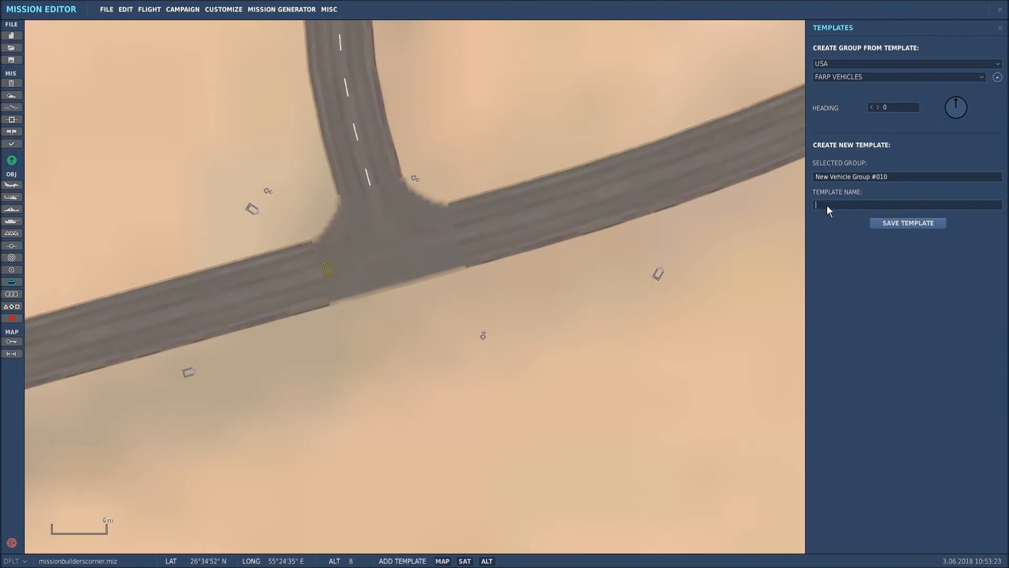
{"action": "type", "text": "ROADBLO"}
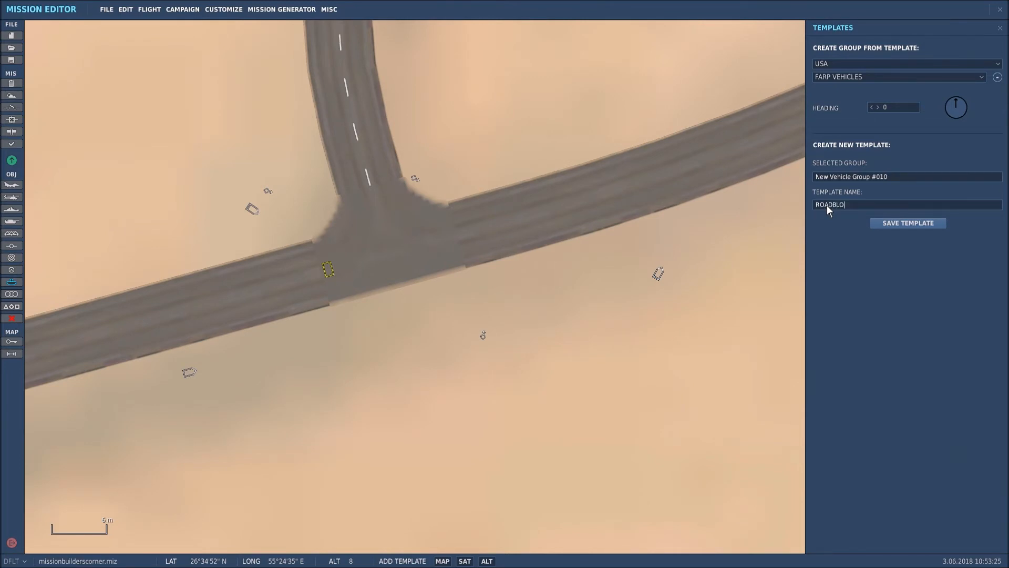
{"action": "type", "text": "CK"}
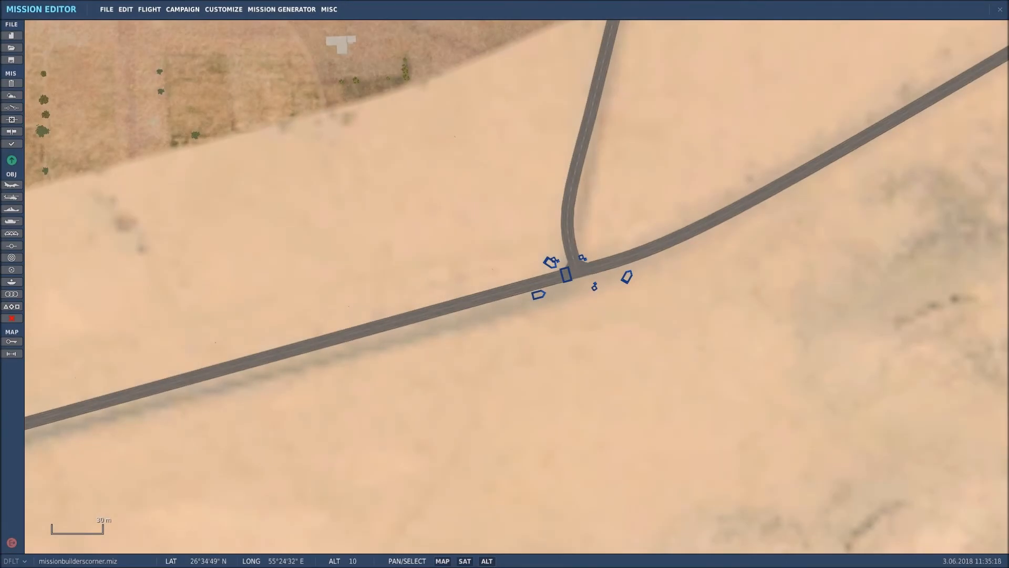
Step: Zoom out to a second road junction and start Add Template from the Edit menu
{"action": "scroll", "scroll_direction": "down", "scroll_amount": 3}
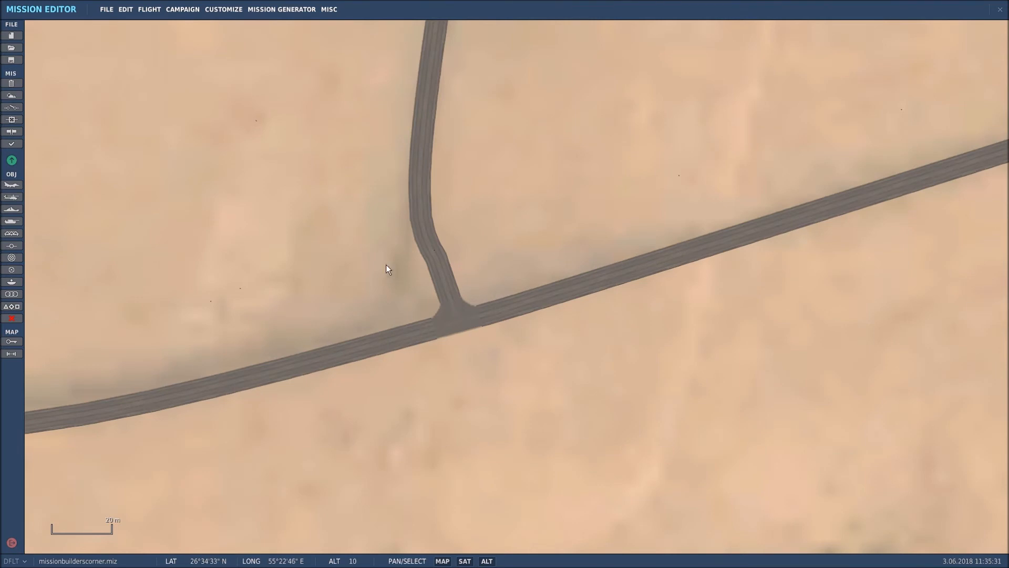
{"action": "mouse_move", "coordinate": [126, 13]}
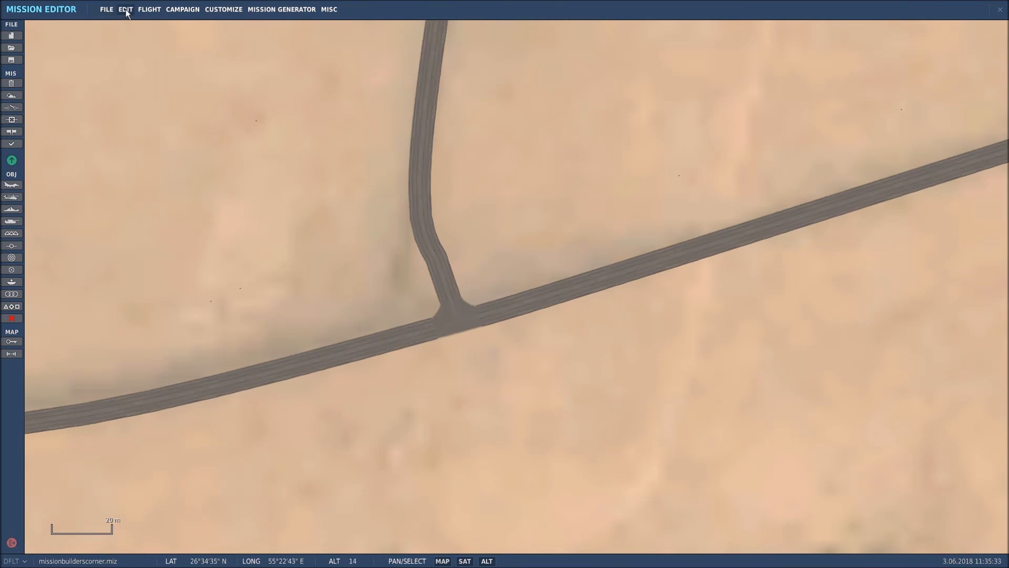
{"action": "left_click", "coordinate": [128, 8]}
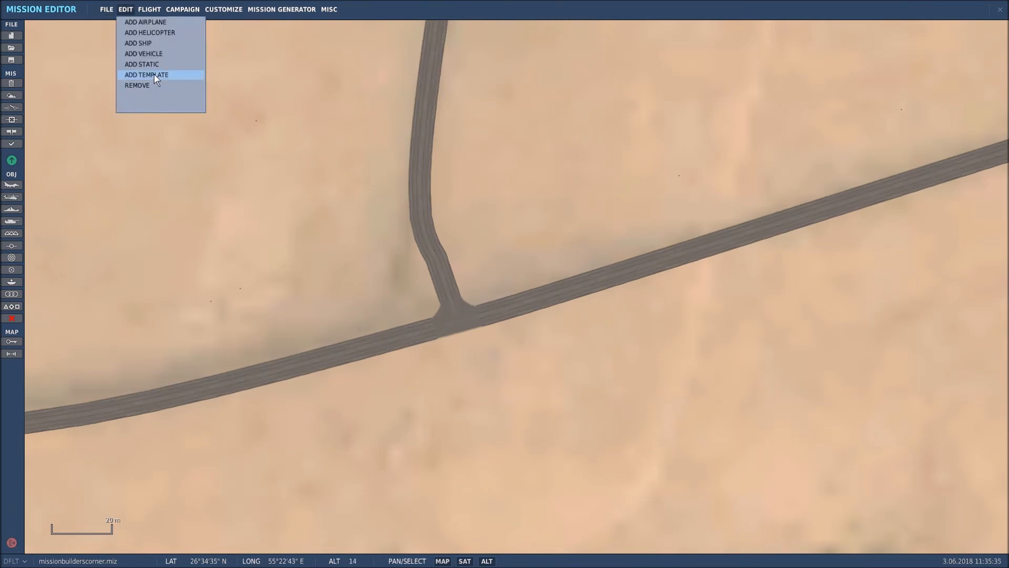
{"action": "left_click", "coordinate": [146, 73]}
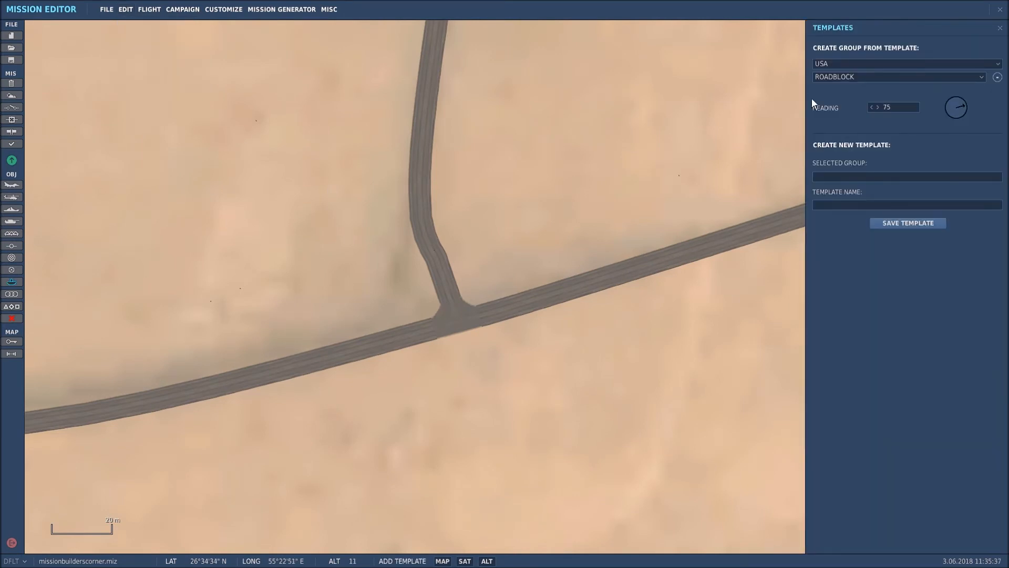
{"action": "mouse_move", "coordinate": [860, 94]}
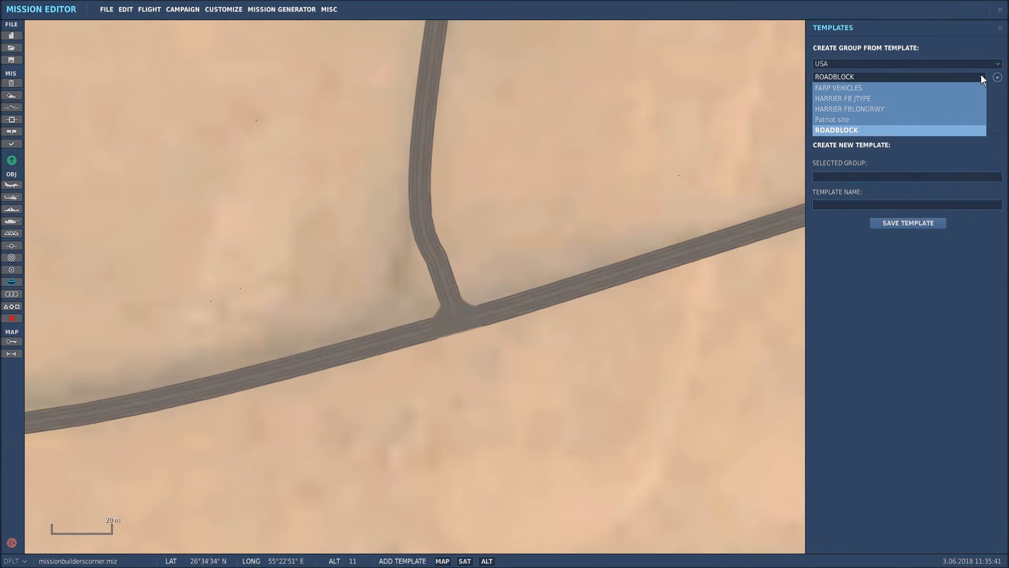
{"action": "mouse_move", "coordinate": [855, 137]}
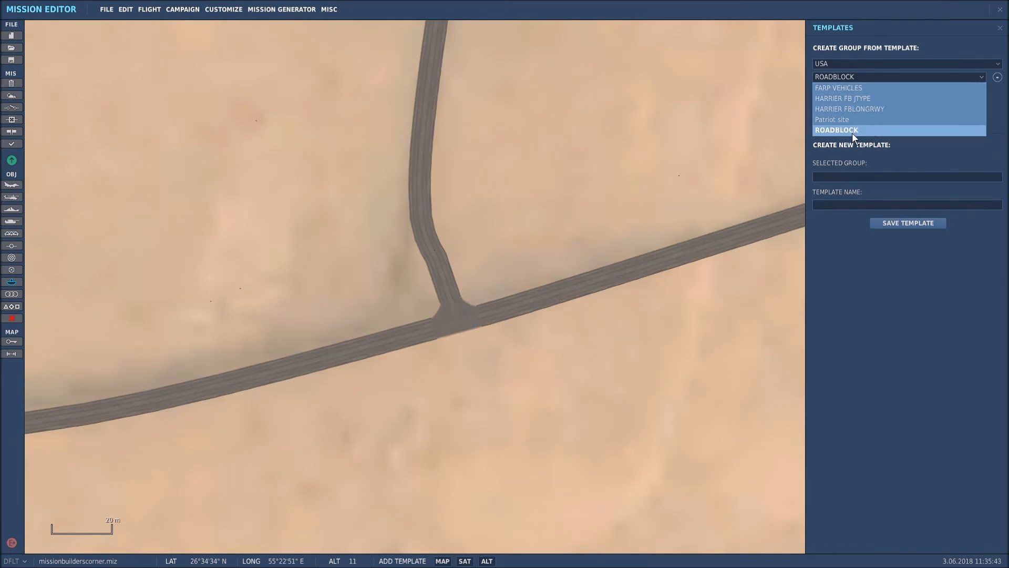
Step: Choose the ROADBLOCK template and place a group from it on the second junction
{"action": "left_click", "coordinate": [837, 130]}
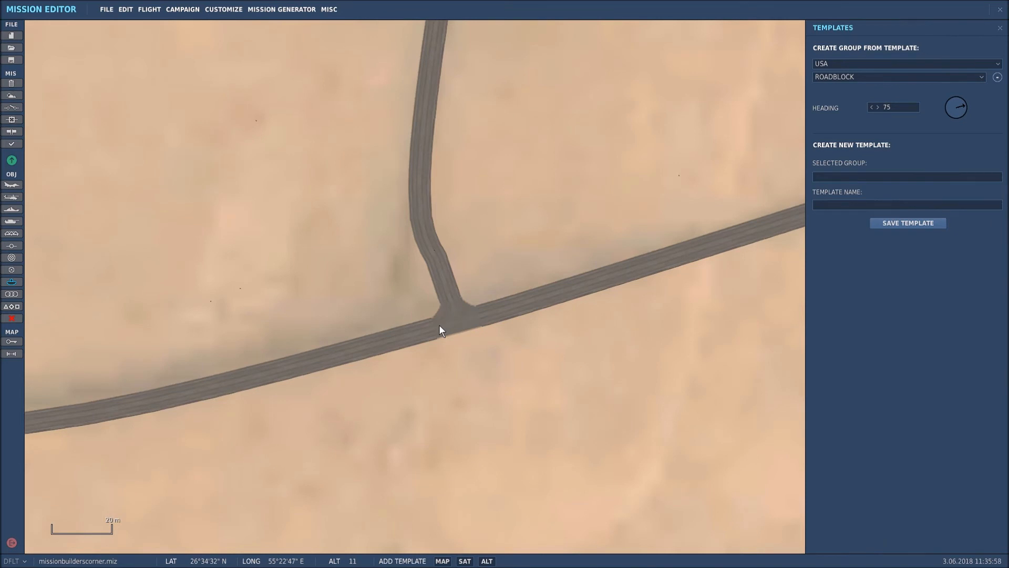
{"action": "left_click", "coordinate": [441, 328]}
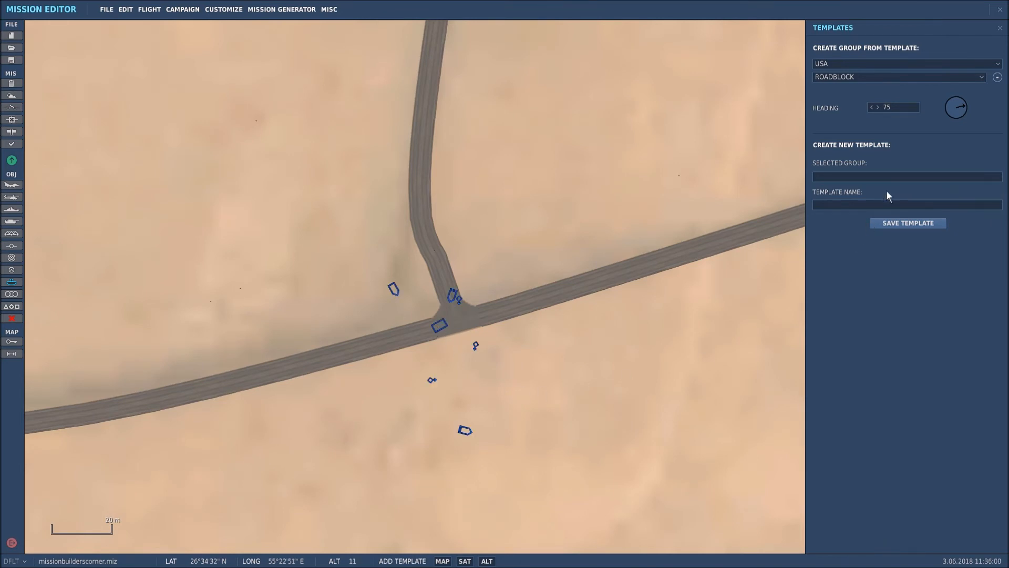
{"action": "left_click", "coordinate": [895, 107]}
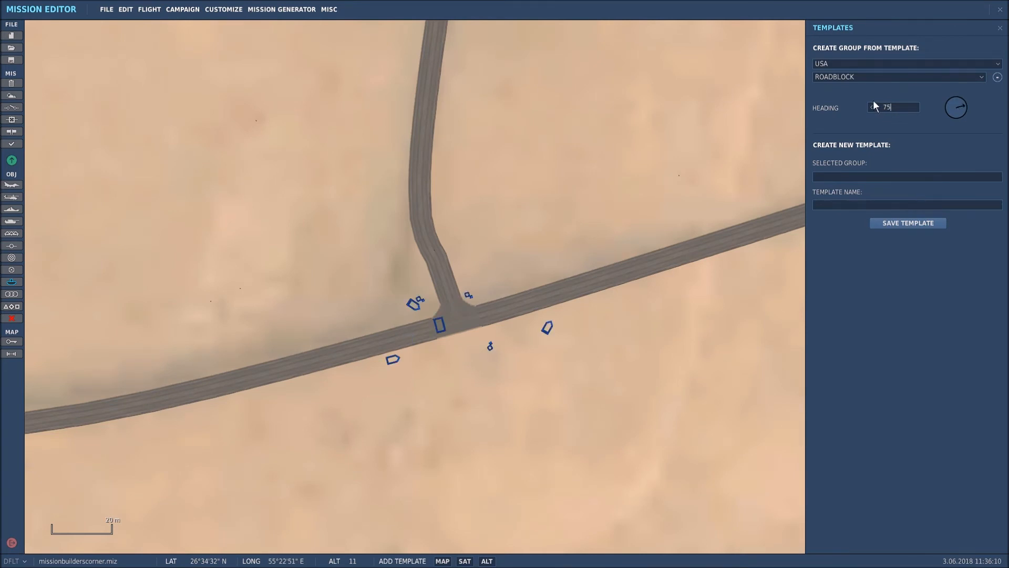
{"action": "mouse_move", "coordinate": [860, 113]}
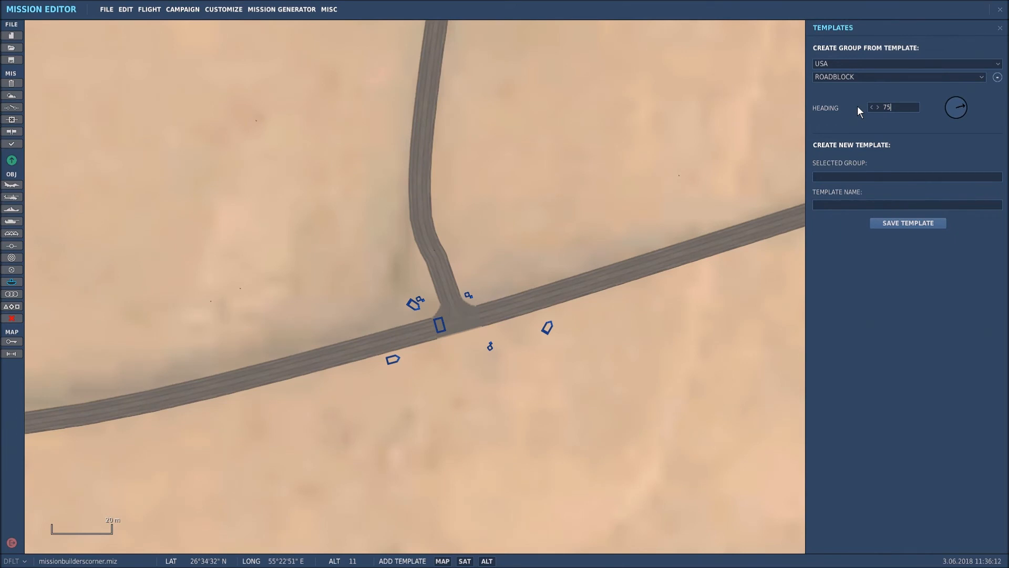
{"action": "mouse_move", "coordinate": [1003, 34]}
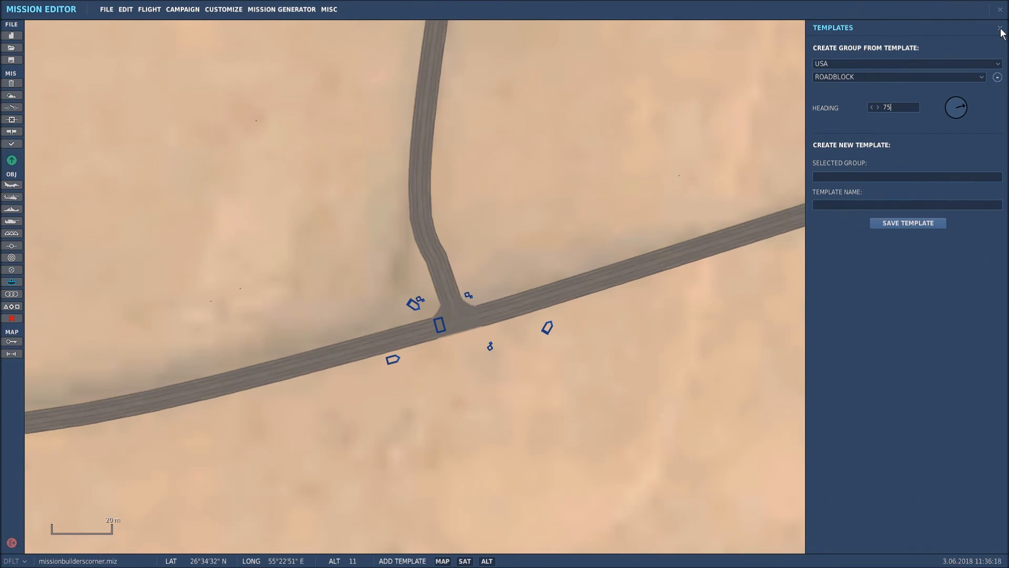
Step: Close template placement and select the placed ROADBLOCK group to show its Vehicle Group properties
{"action": "left_click", "coordinate": [994, 30]}
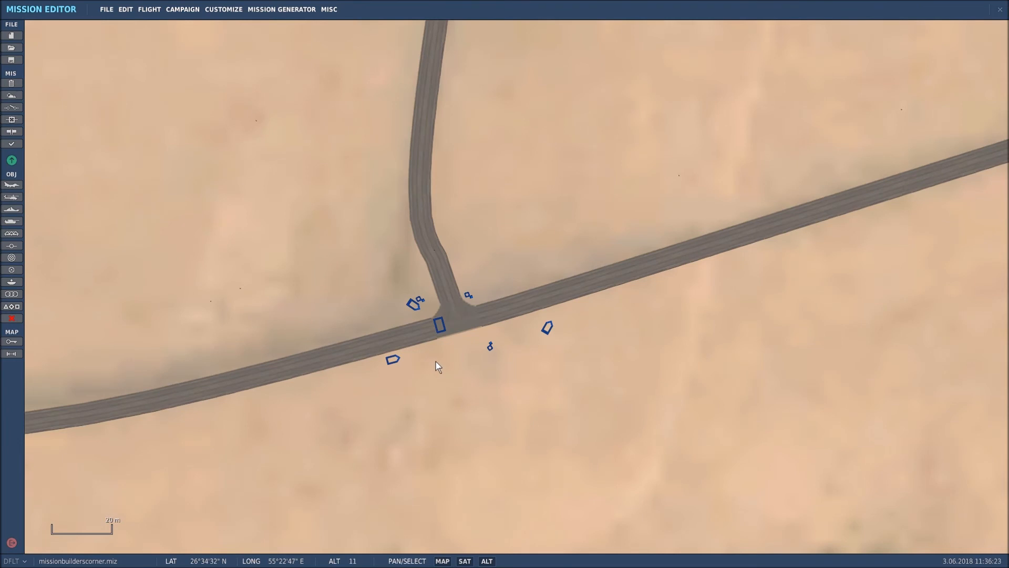
{"action": "mouse_move", "coordinate": [442, 343]}
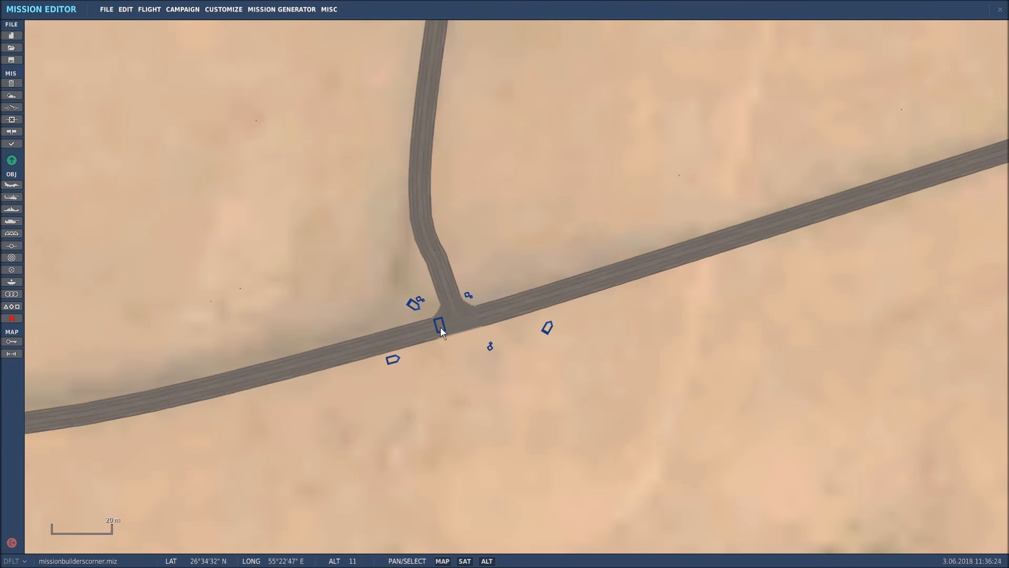
{"action": "left_click", "coordinate": [440, 327]}
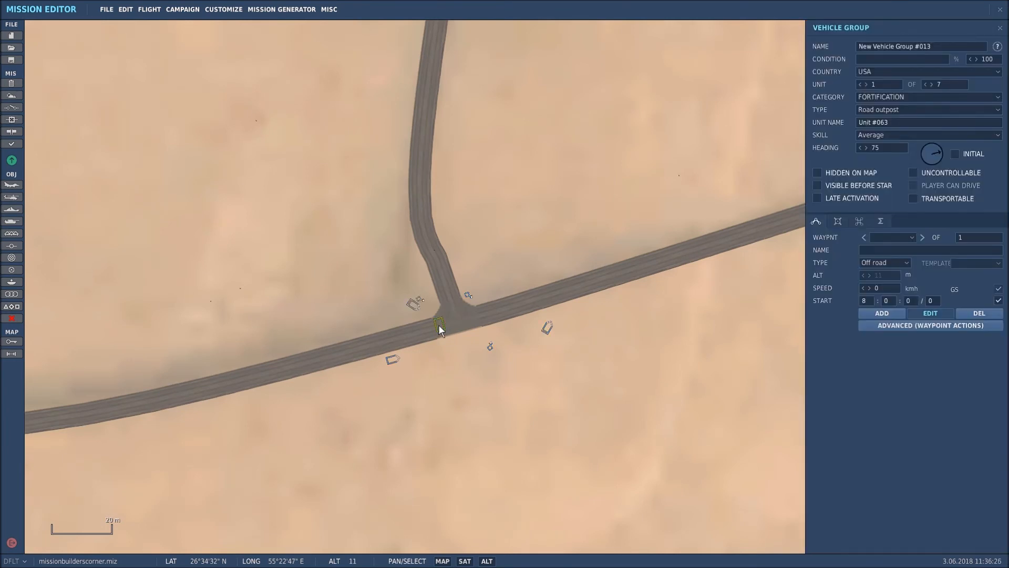